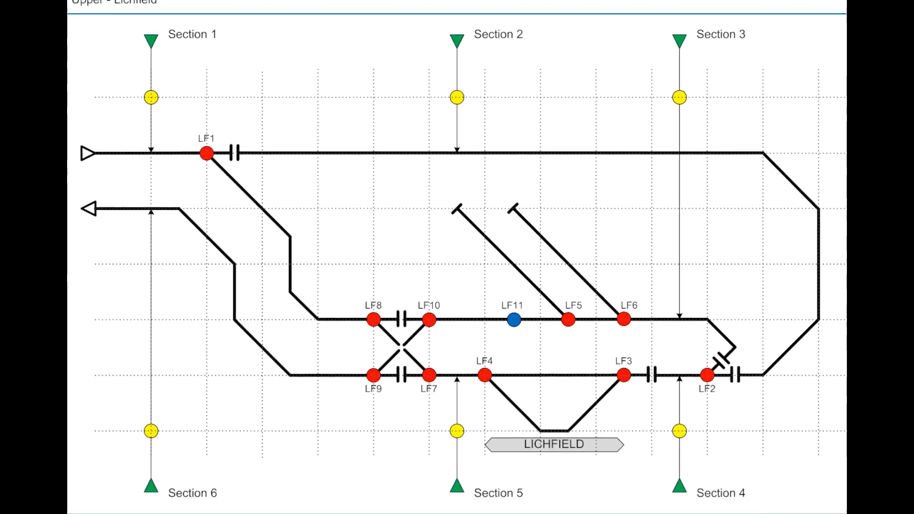
Step: Scroll past the Lichfield panel diagram to the Mont Park Railway track plan slide
scroll("down", 3)
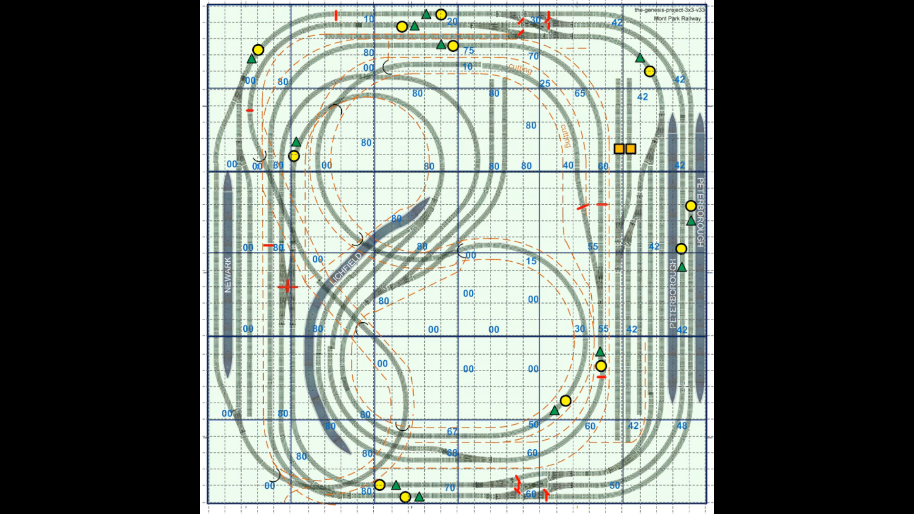
Step: Reveal the large red X over the figure-eight loops at the layout centre
left_click(515, 227)
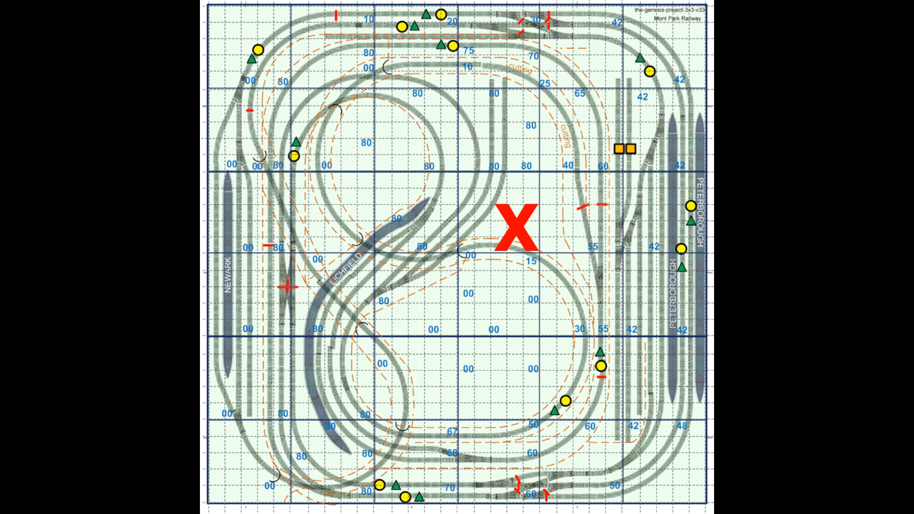